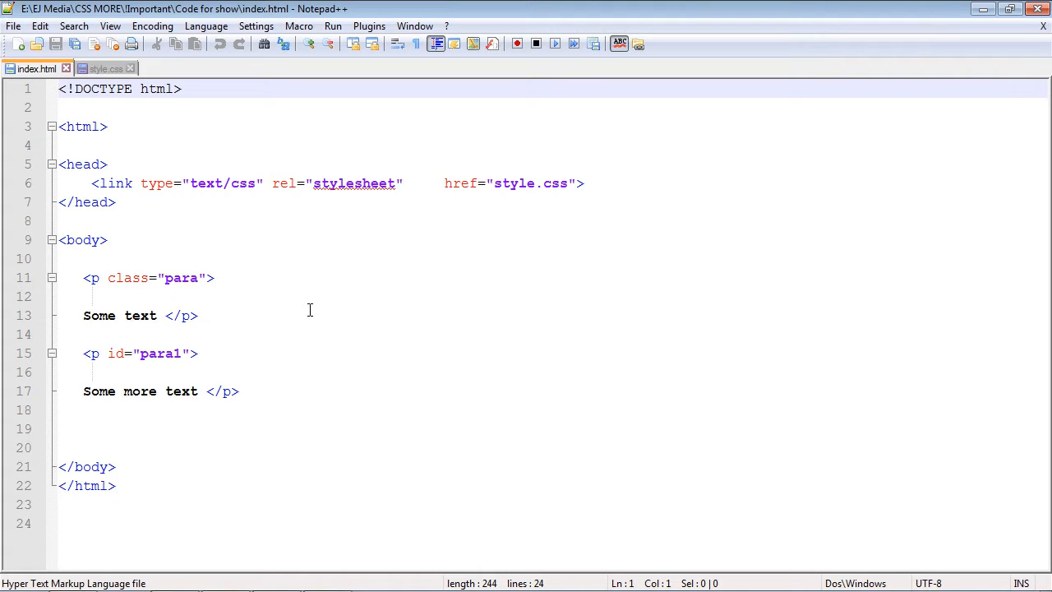
{"action": "mouse_move", "coordinate": [285, 339]}
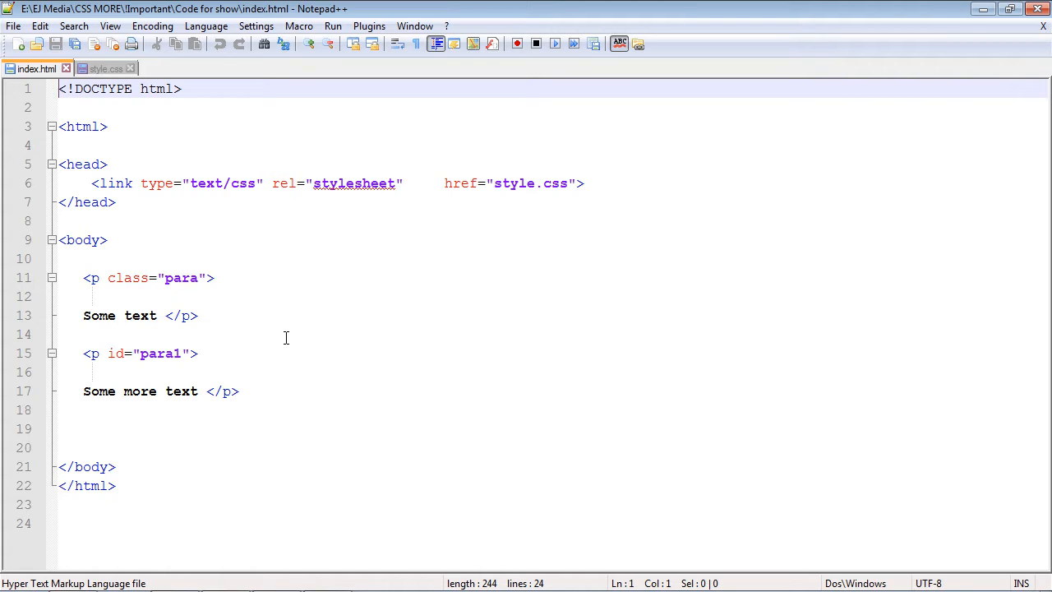
{"action": "mouse_move", "coordinate": [276, 332]}
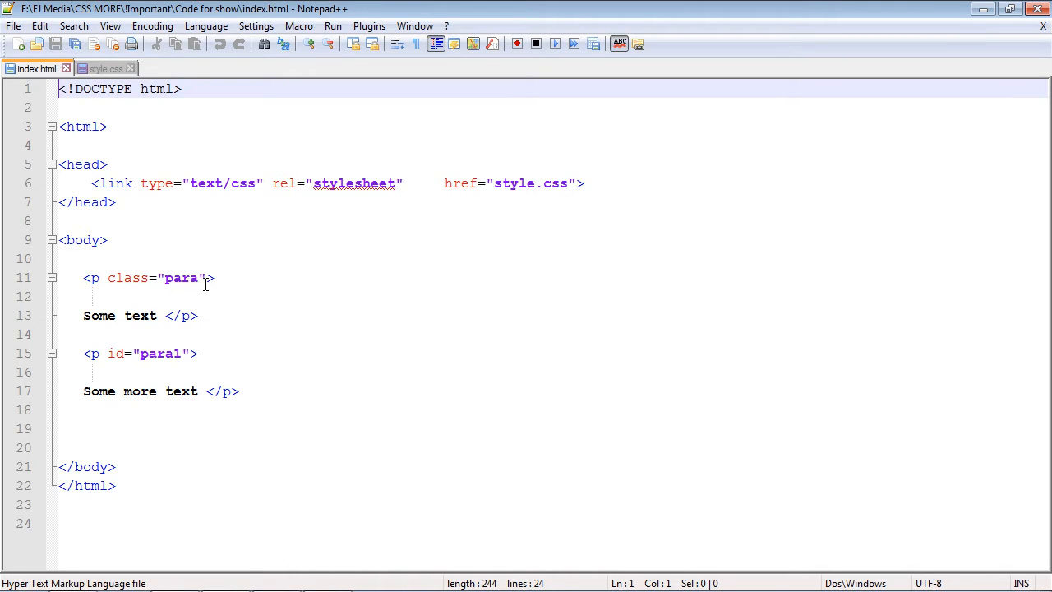
{"action": "mouse_move", "coordinate": [164, 271]}
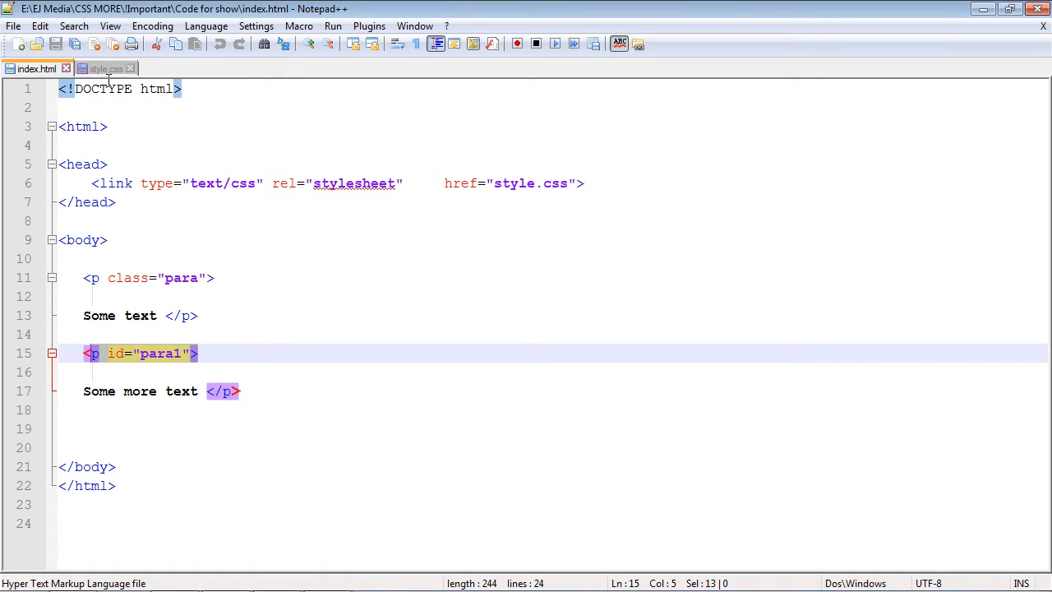
Show style.css and highlight the p rule, then the #para1 rule, without editing.
{"action": "left_click", "coordinate": [105, 68]}
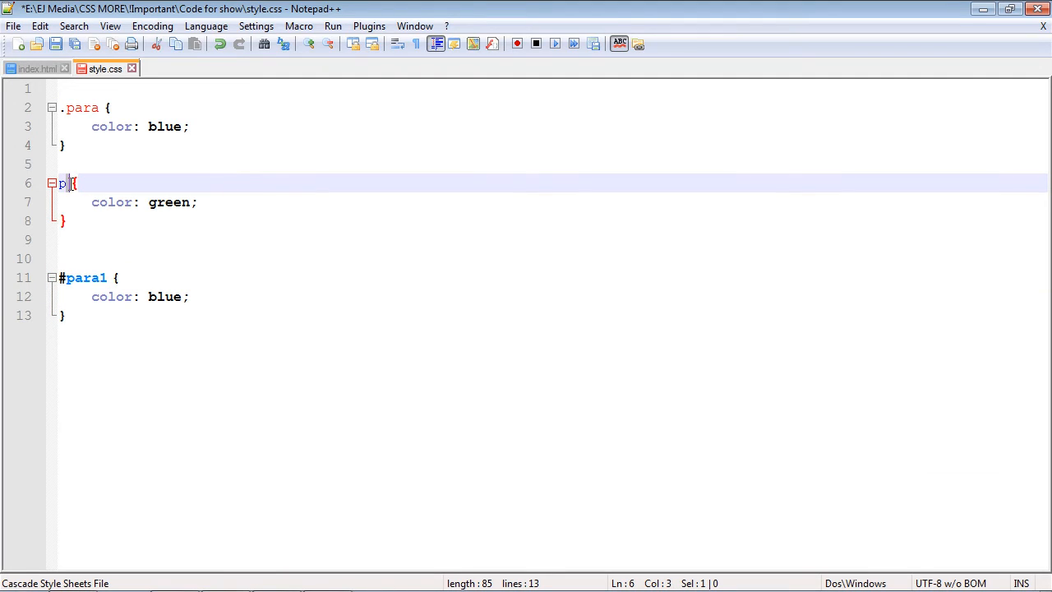
{"action": "double_click", "coordinate": [62, 182]}
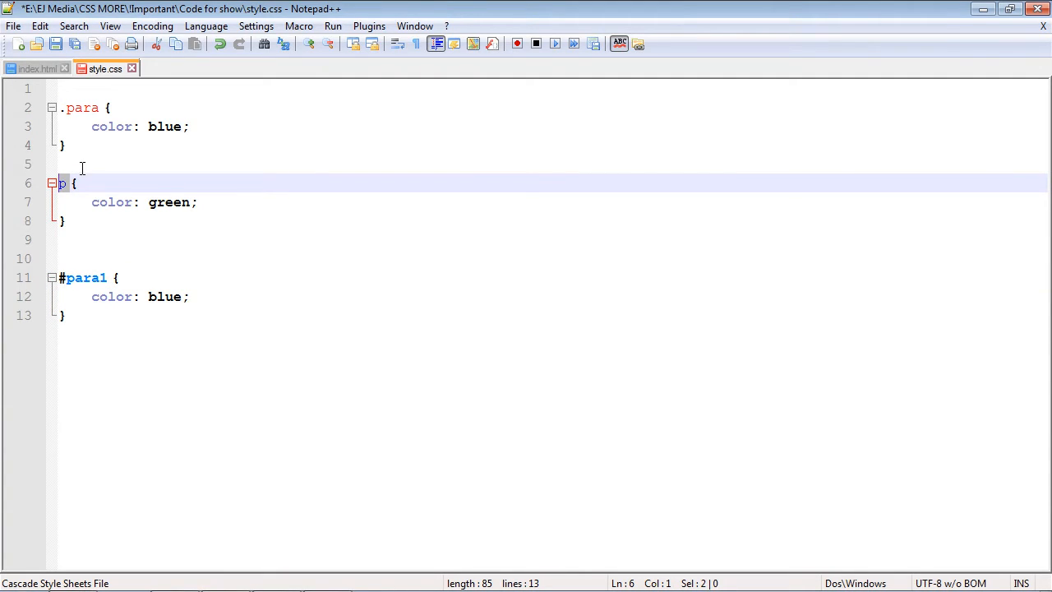
{"action": "mouse_move", "coordinate": [110, 158]}
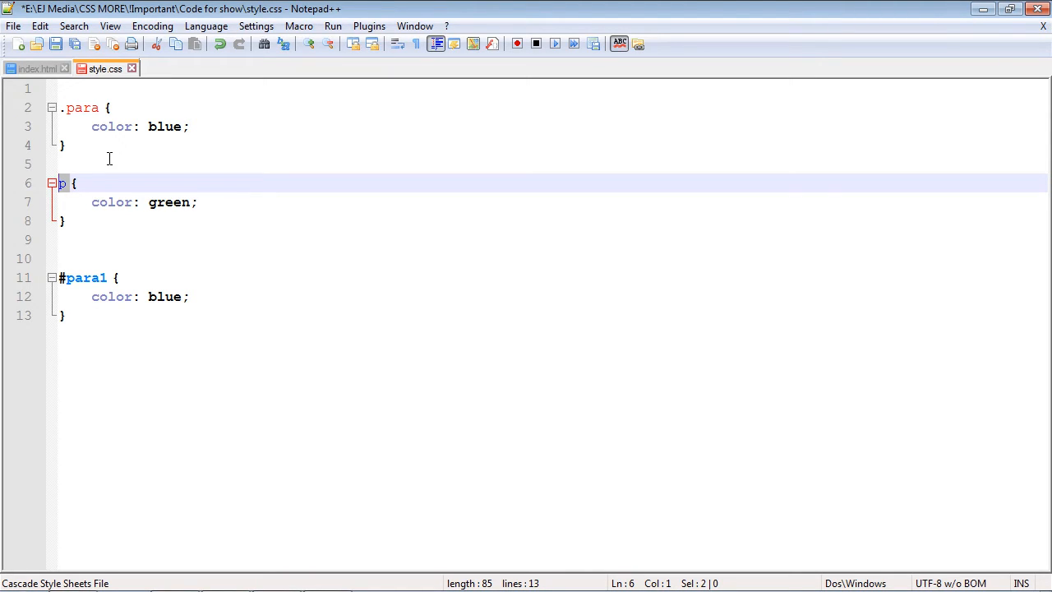
{"action": "left_click_drag", "start_coordinate": [74, 184], "coordinate": [92, 202]}
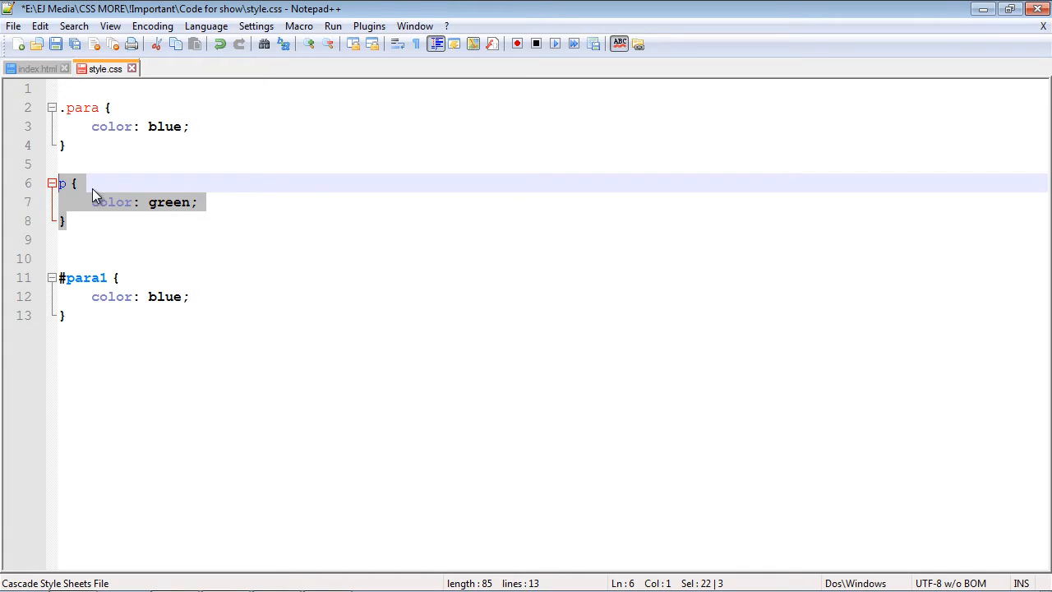
{"action": "left_click", "coordinate": [217, 202]}
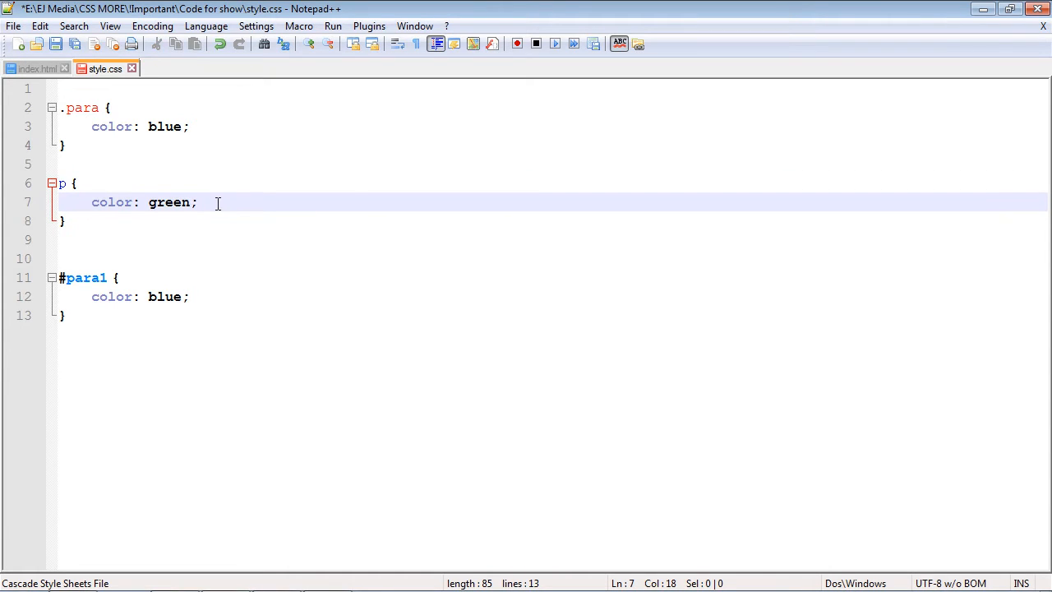
{"action": "left_click", "coordinate": [70, 146]}
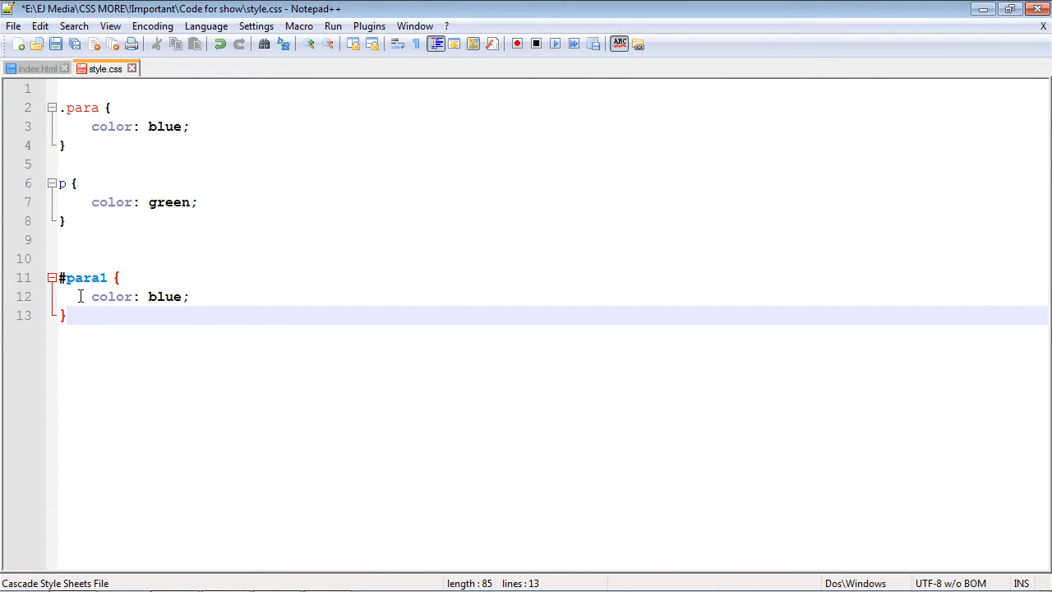
{"action": "left_click", "coordinate": [67, 145]}
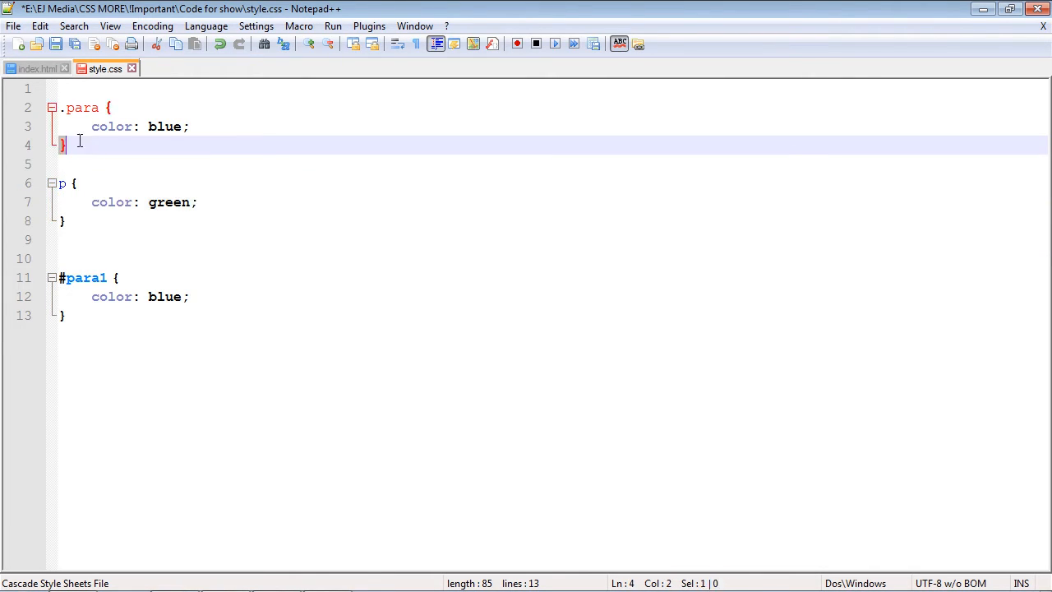
{"action": "left_click_drag", "start_coordinate": [65, 145], "coordinate": [66, 108]}
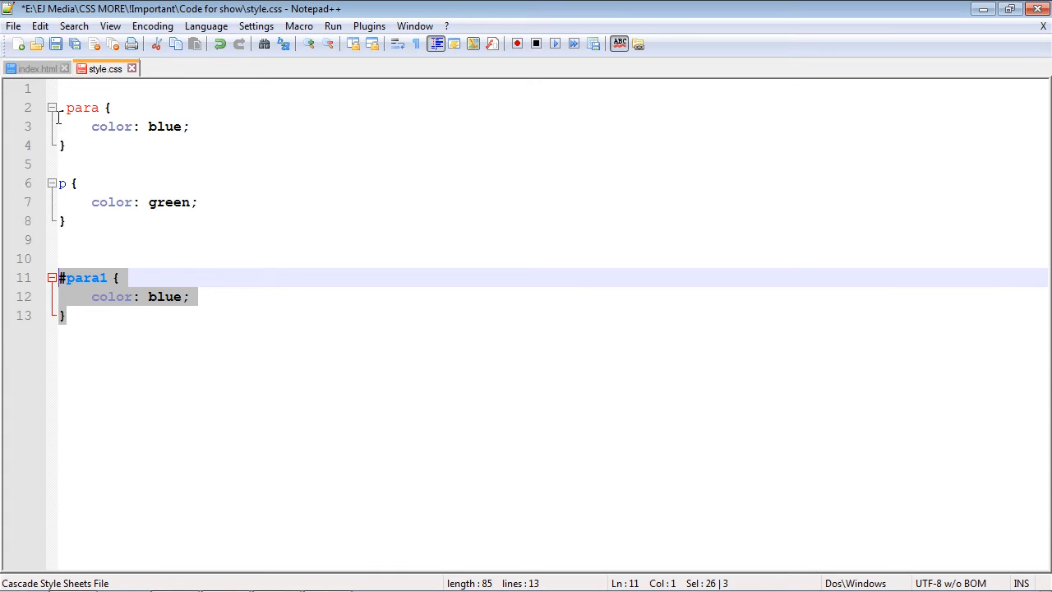
Preview the page, then change the .para colour from blue to red.
{"action": "left_click", "coordinate": [333, 25]}
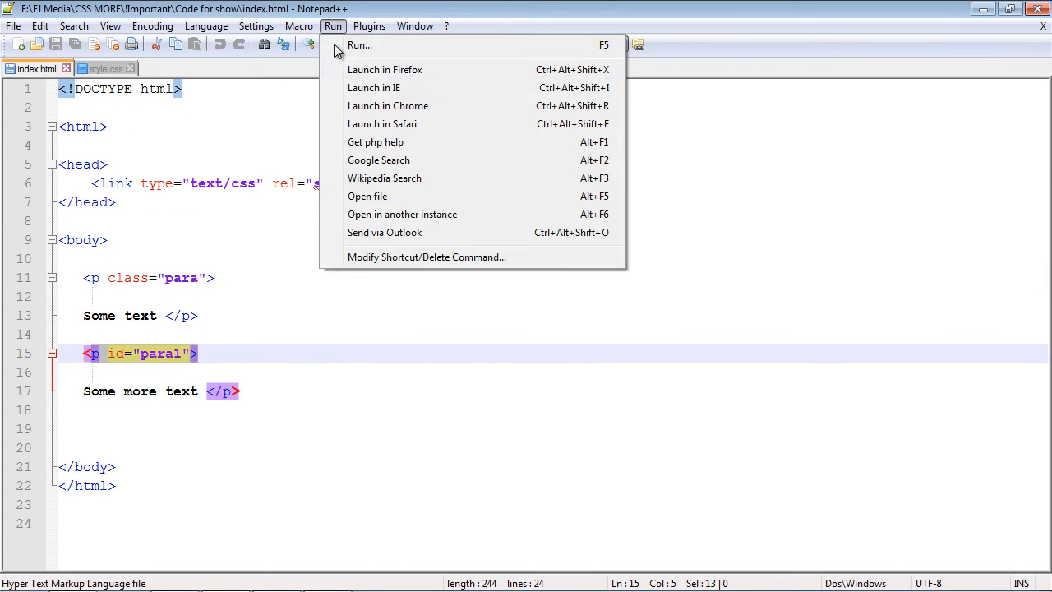
{"action": "left_click", "coordinate": [388, 105]}
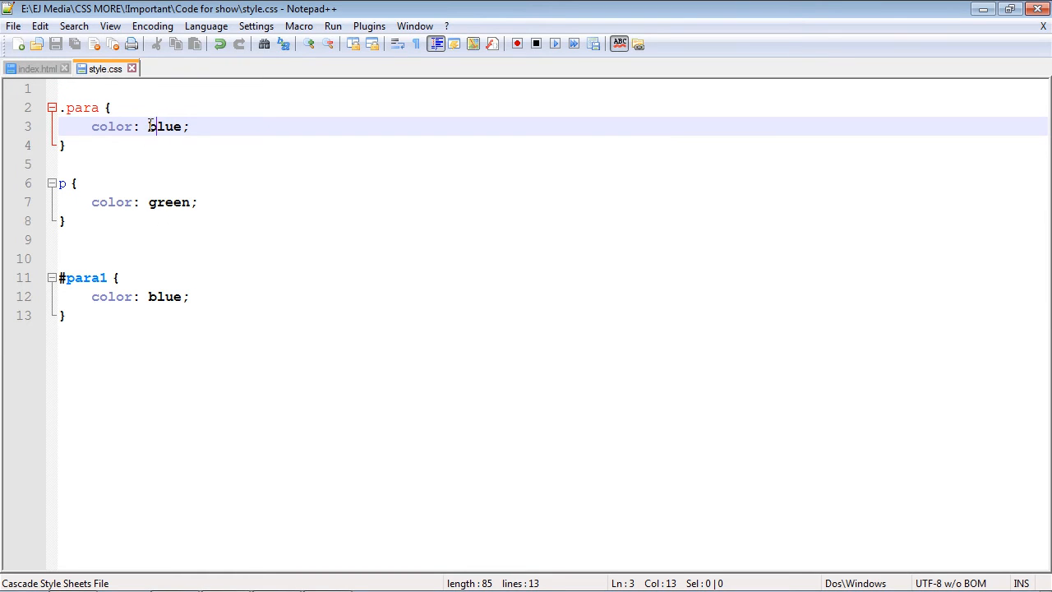
{"action": "double_click", "coordinate": [163, 126]}
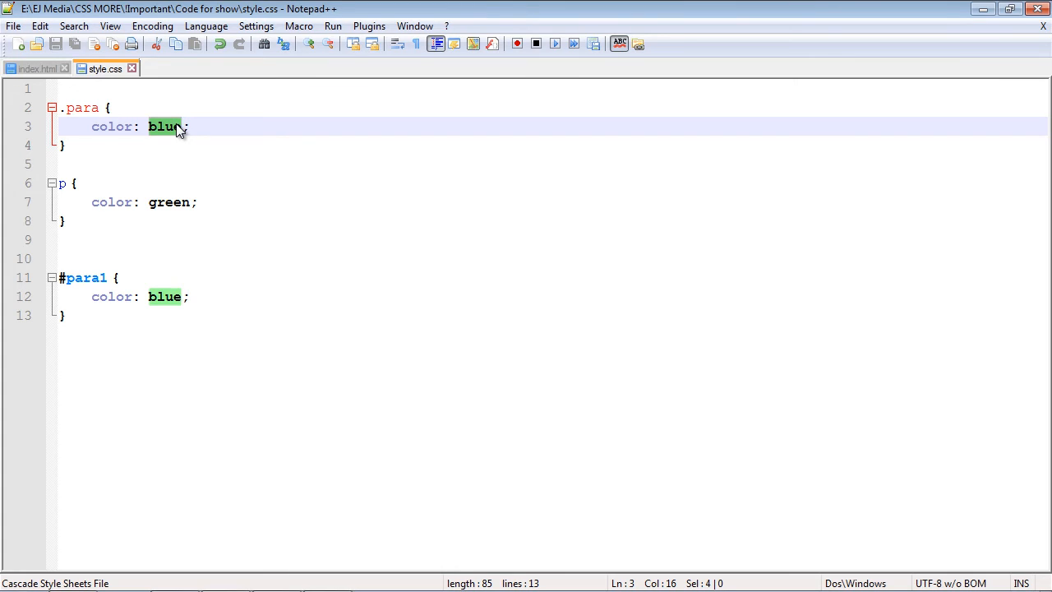
{"action": "type", "text": "red"}
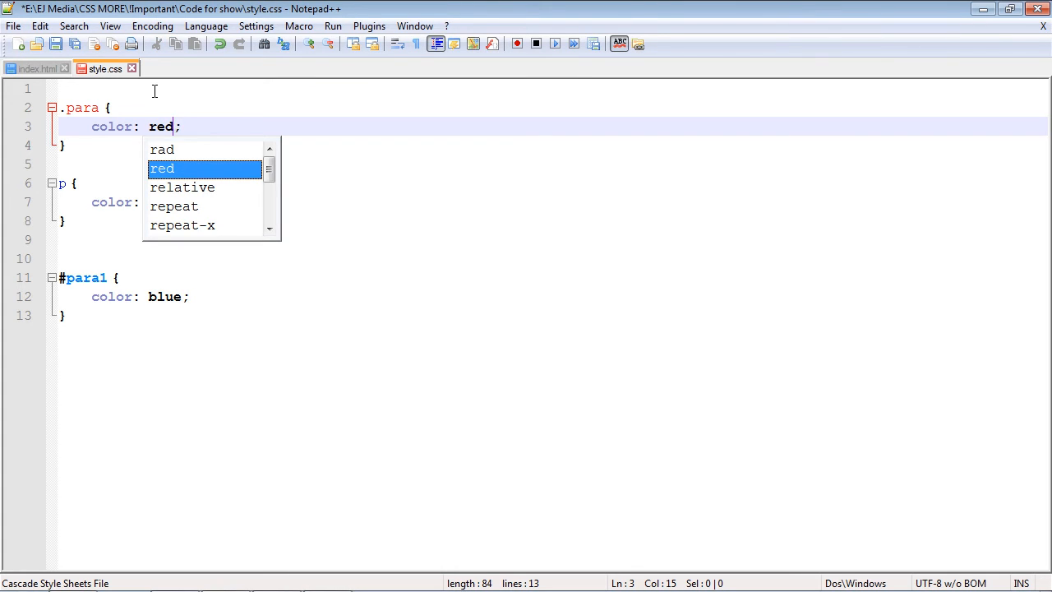
{"action": "left_click", "coordinate": [33, 68]}
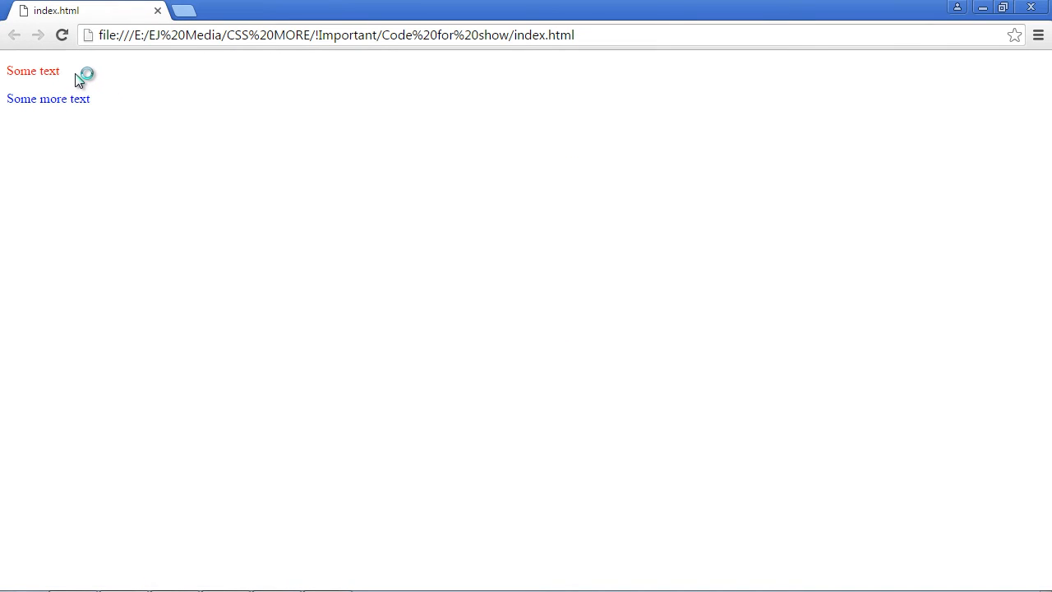
{"action": "double_click", "coordinate": [33, 70]}
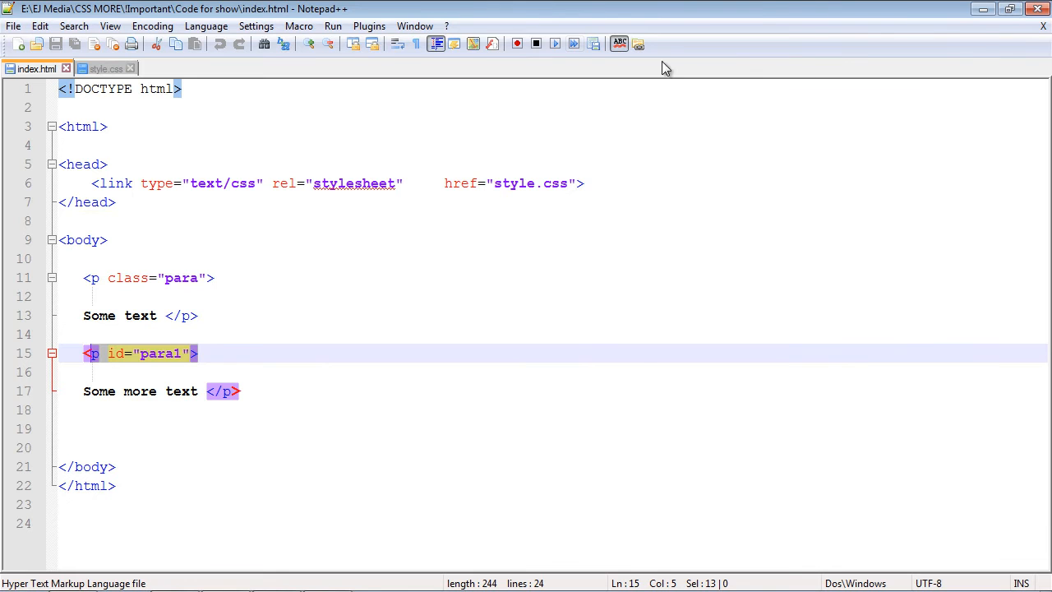
Append !important after green in the p rule, giving color: green !important.
{"action": "left_click", "coordinate": [103, 68]}
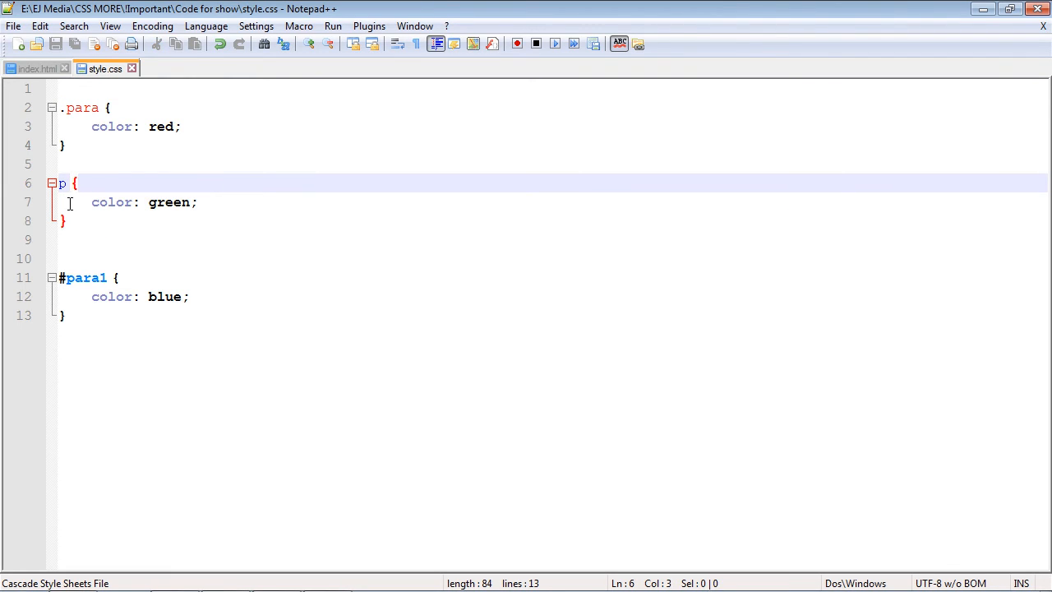
{"action": "mouse_move", "coordinate": [99, 93]}
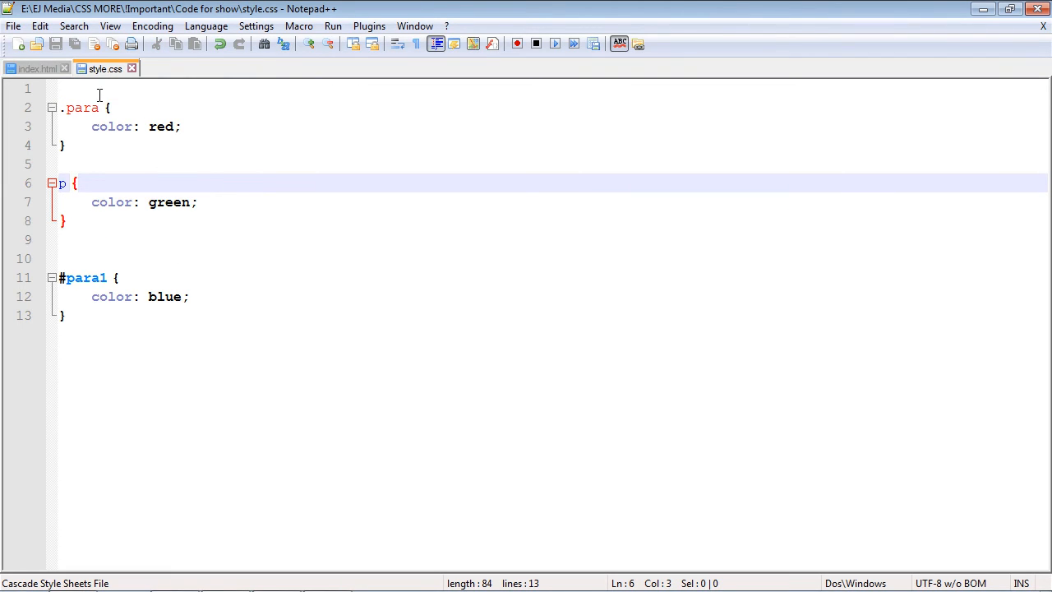
{"action": "left_click", "coordinate": [249, 202]}
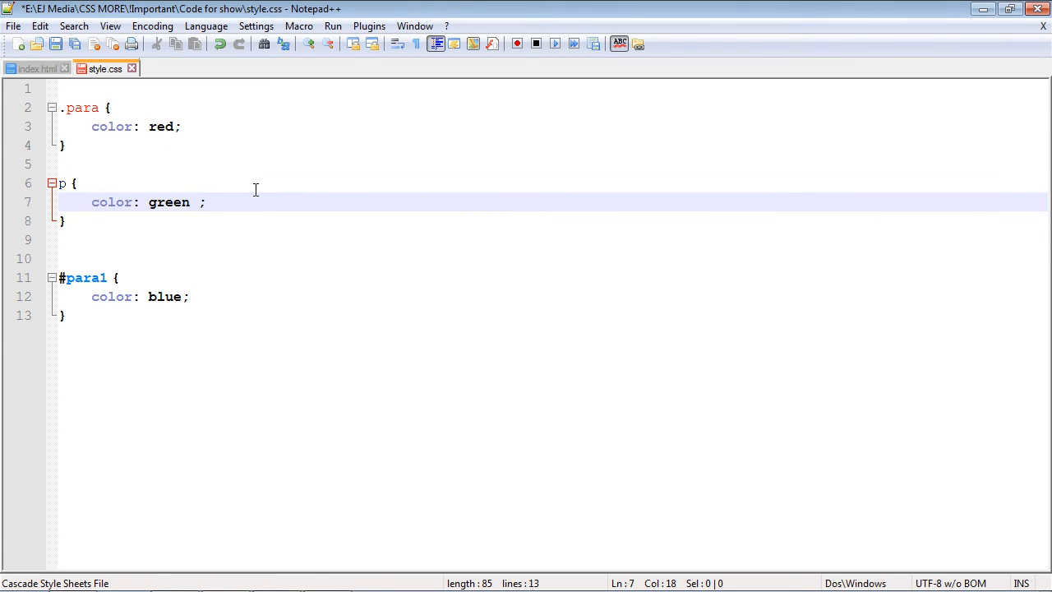
{"action": "type", "text": "!"}
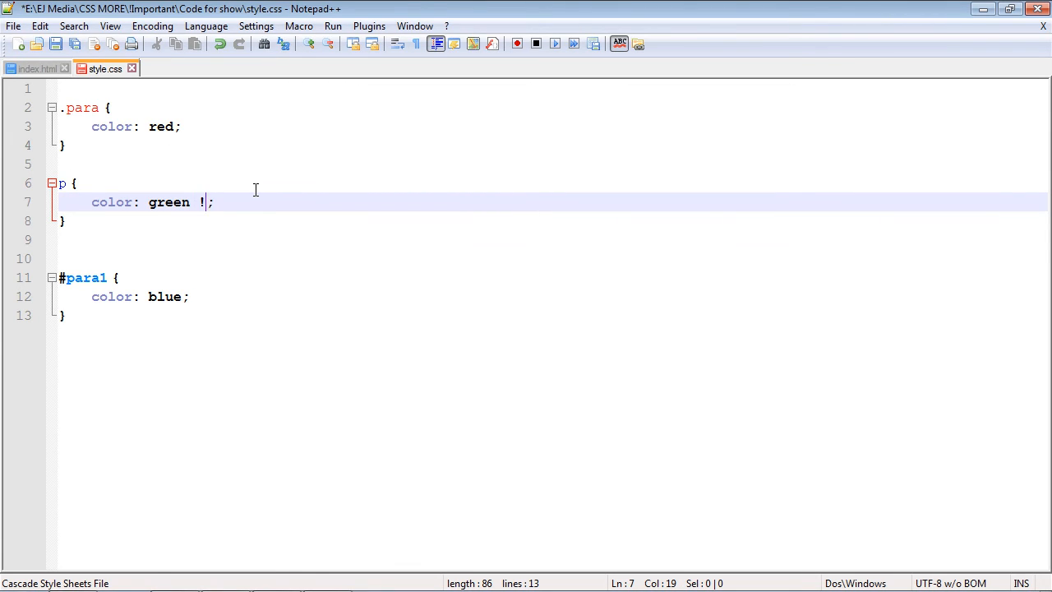
{"action": "type", "text": "import"}
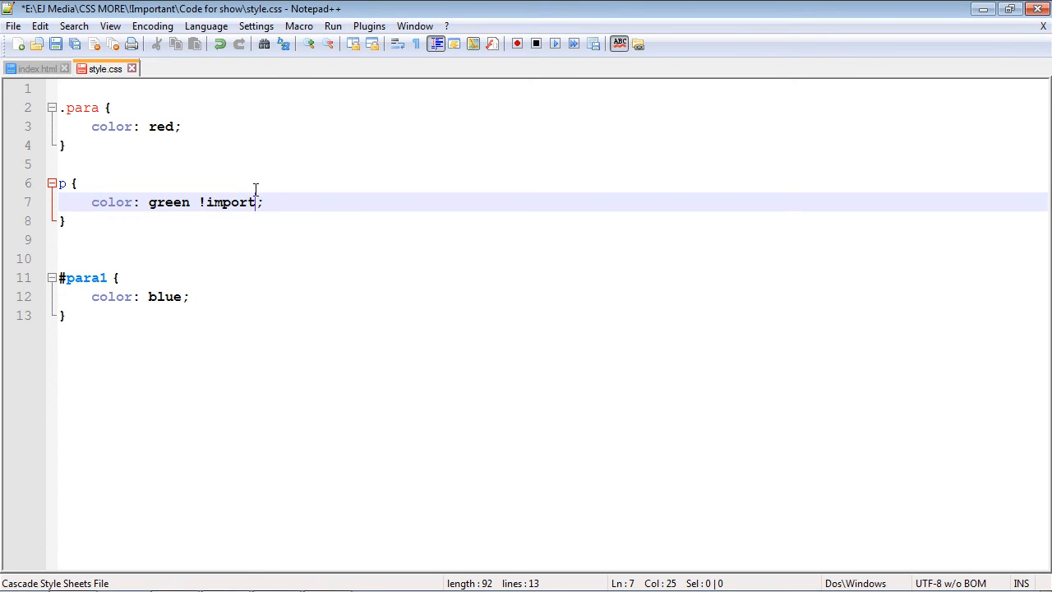
{"action": "type", "text": "ant"}
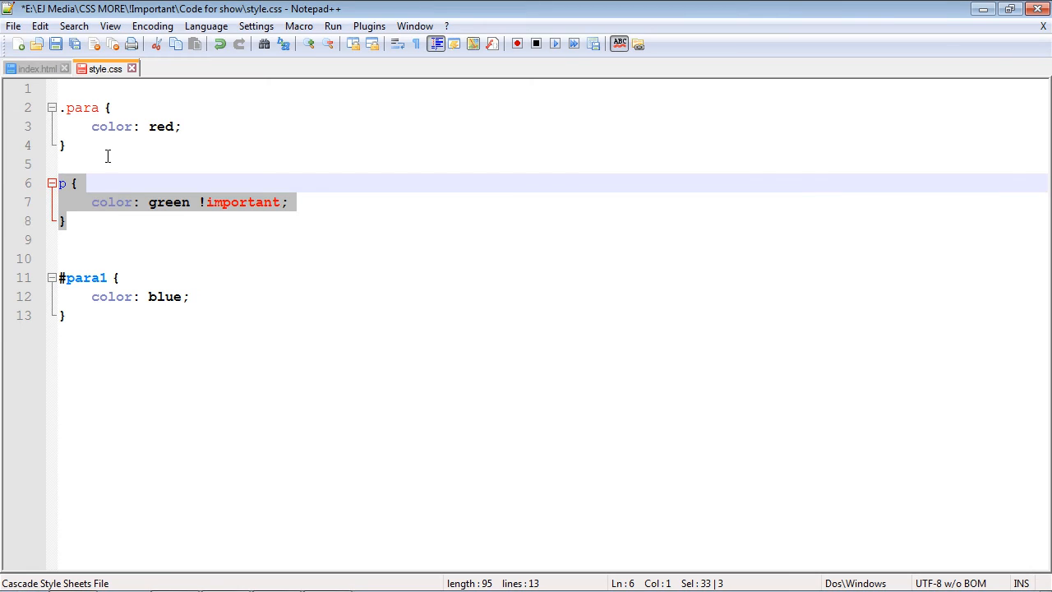
{"action": "mouse_move", "coordinate": [122, 209]}
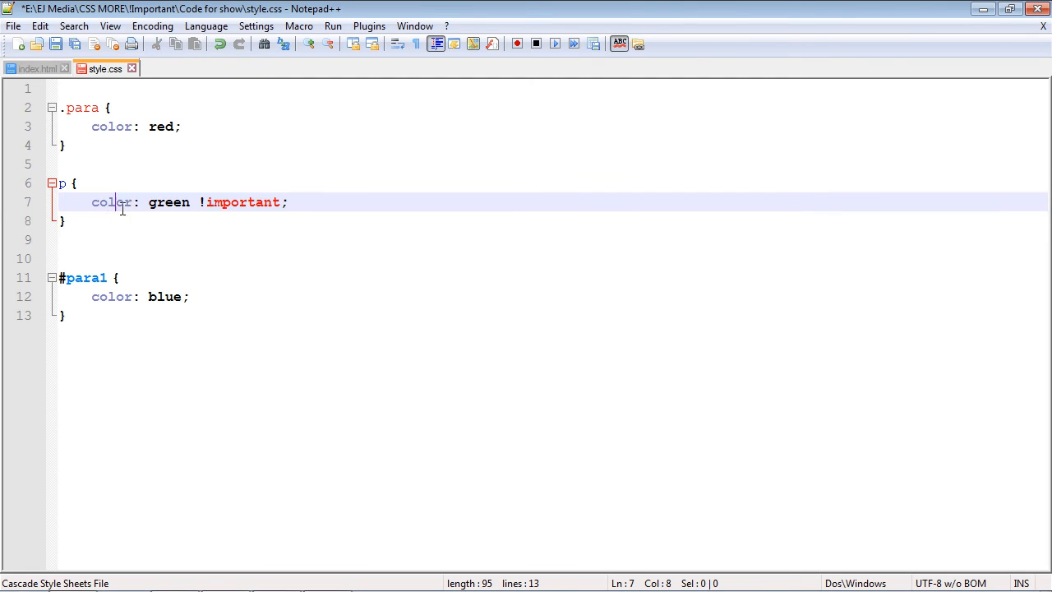
{"action": "double_click", "coordinate": [242, 202]}
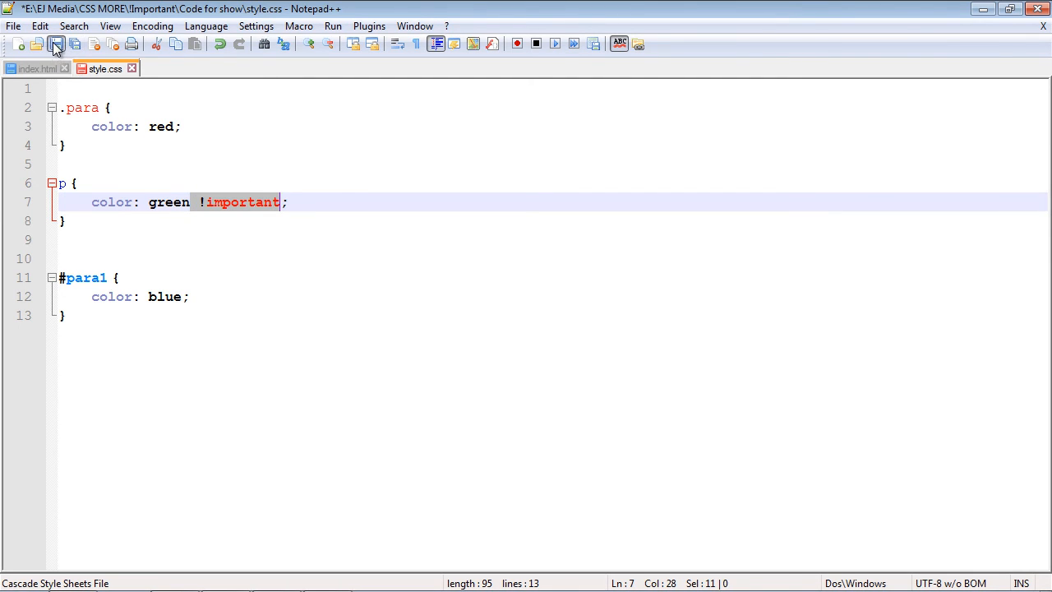
Save style.css, preview index.html in Chrome, and return to the stylesheet.
{"action": "left_click", "coordinate": [333, 26]}
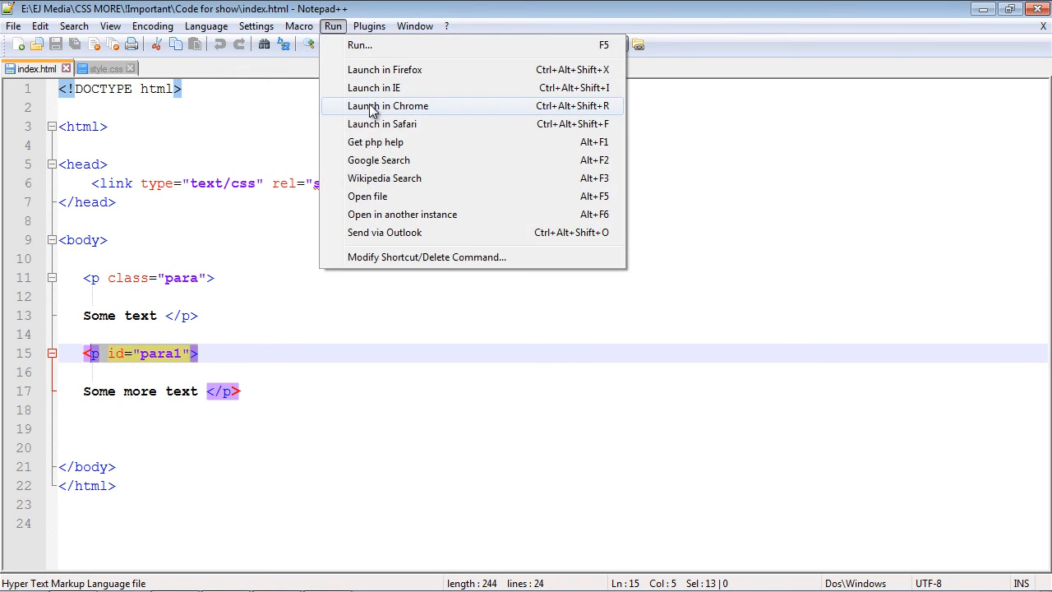
{"action": "left_click", "coordinate": [387, 105]}
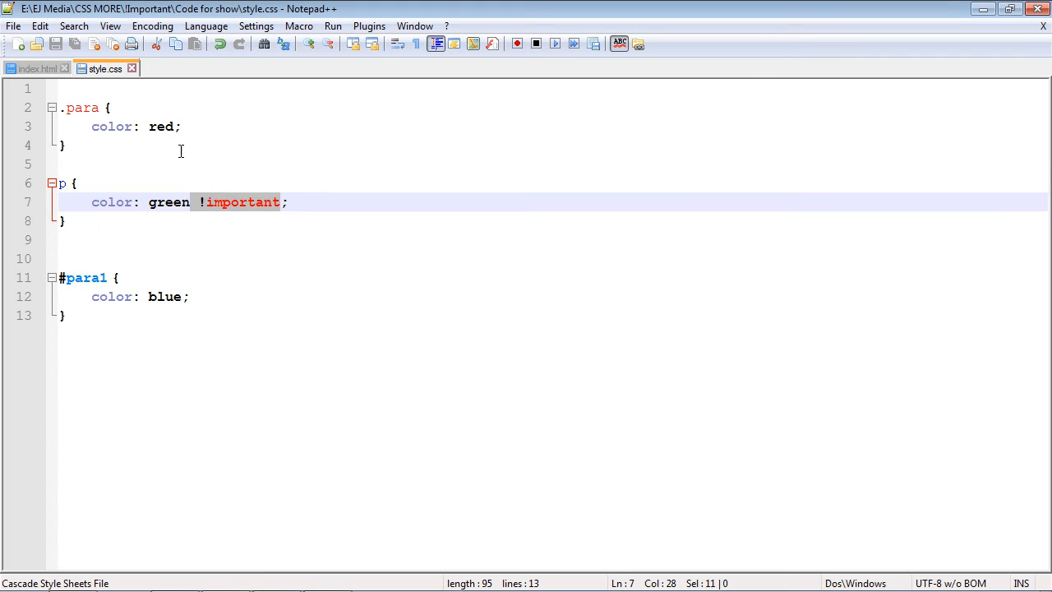
{"action": "left_click", "coordinate": [197, 203]}
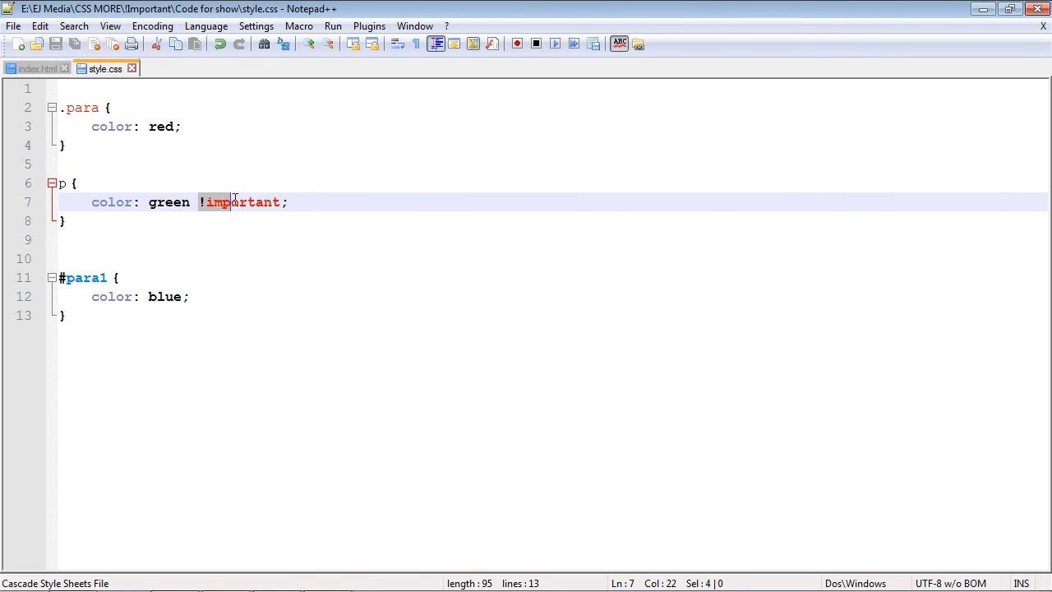
Add !important after blue in the #para1 rule, then show index.html.
{"action": "left_click_drag", "start_coordinate": [232, 202], "coordinate": [278, 202]}
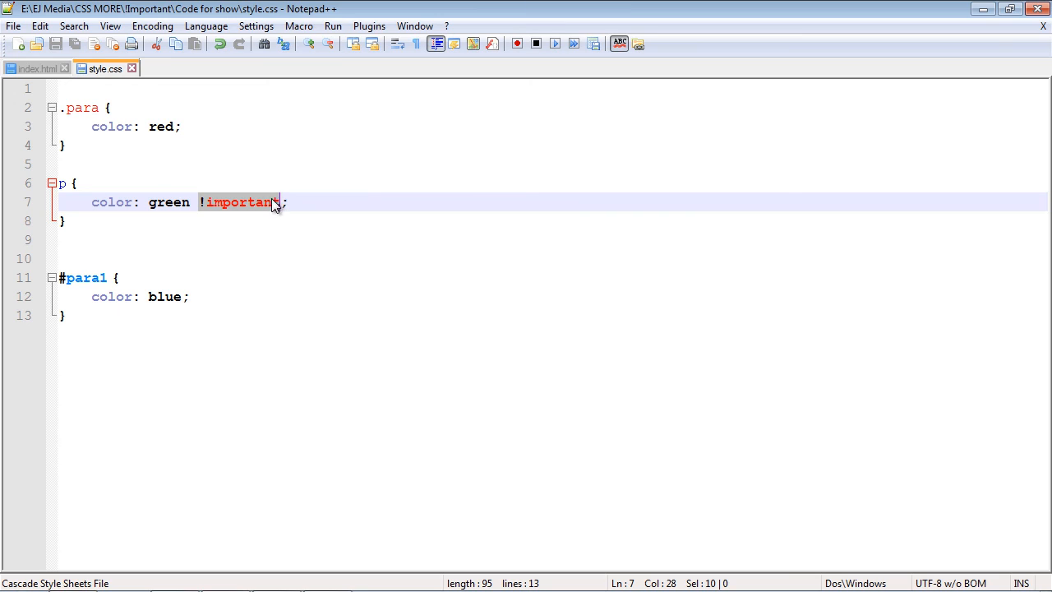
{"action": "type", "text": "!important"}
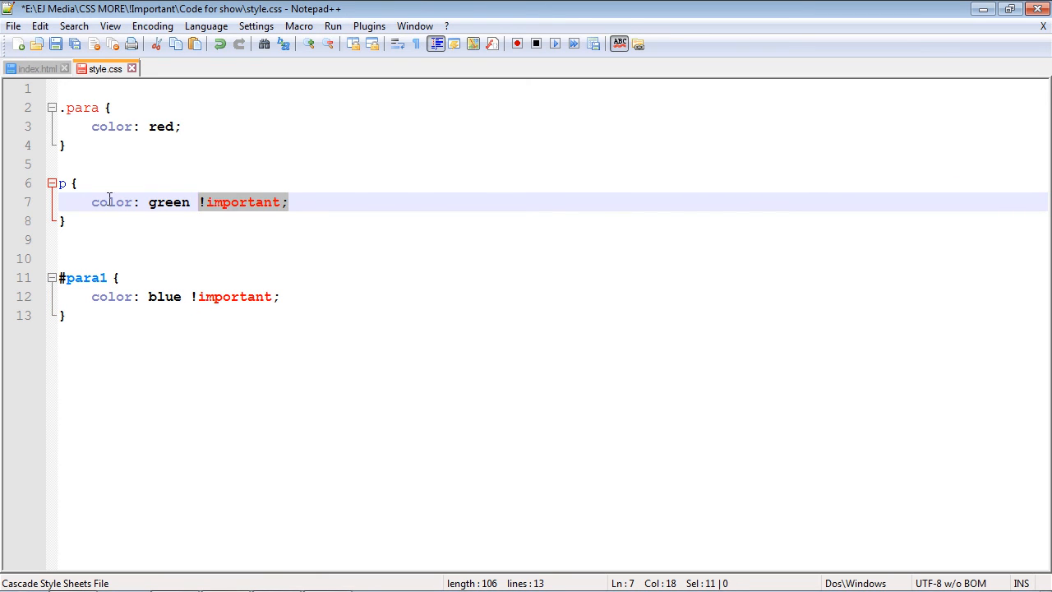
{"action": "double_click", "coordinate": [113, 296]}
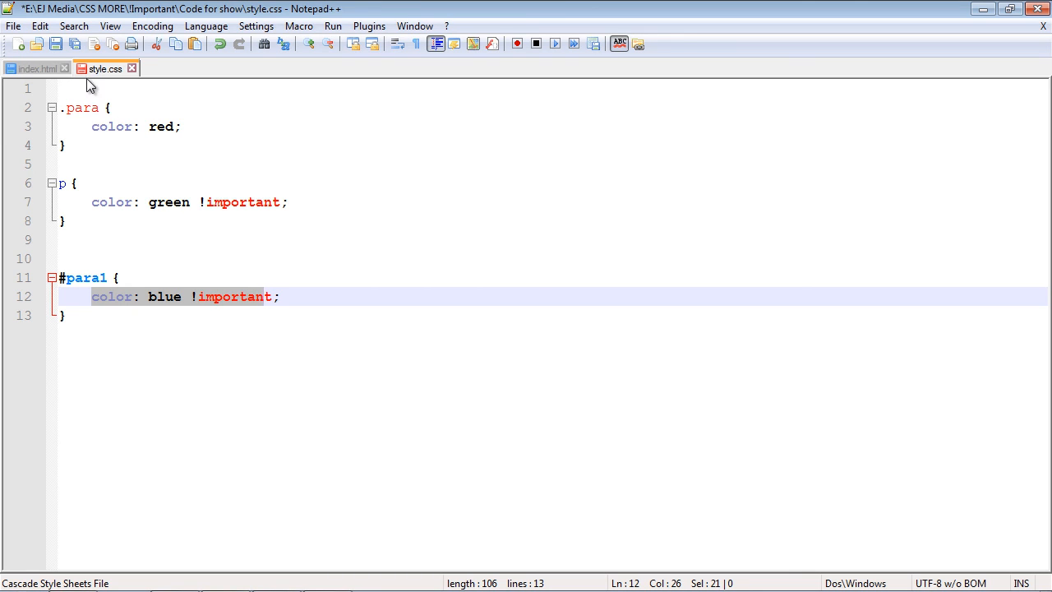
{"action": "left_click", "coordinate": [36, 68]}
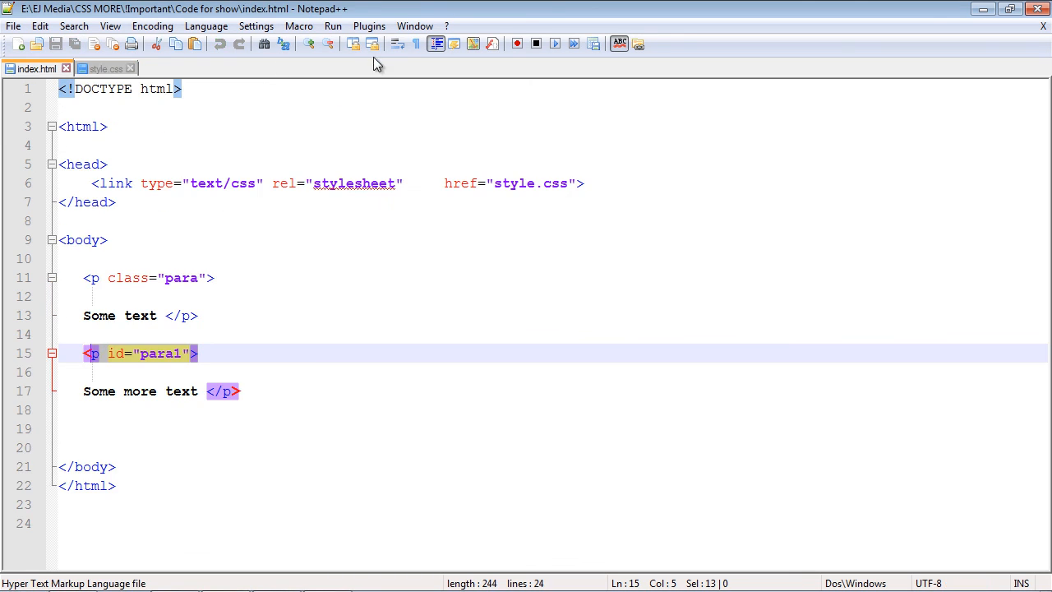